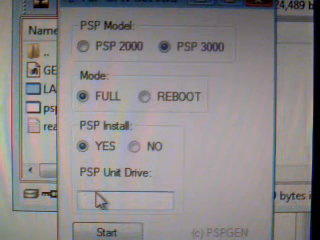
text(H)
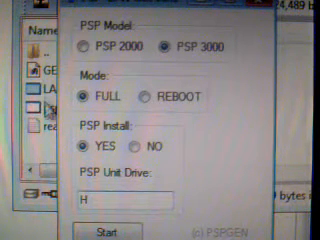